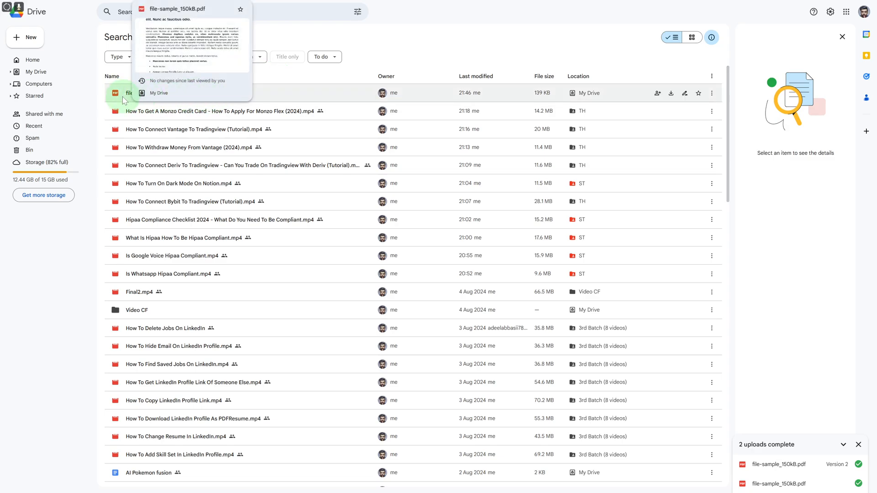
- Open the preview of file-sample_150kB.pdf from the Drive search results
click(129, 96)
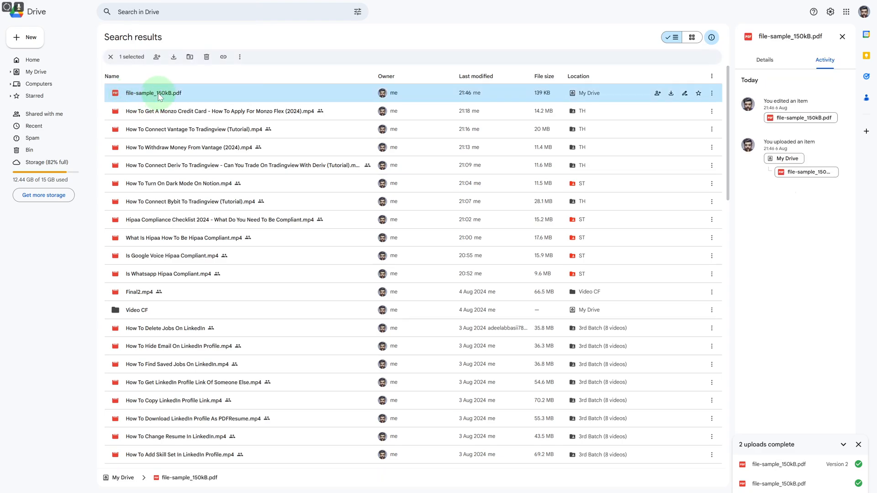
double_click(153, 93)
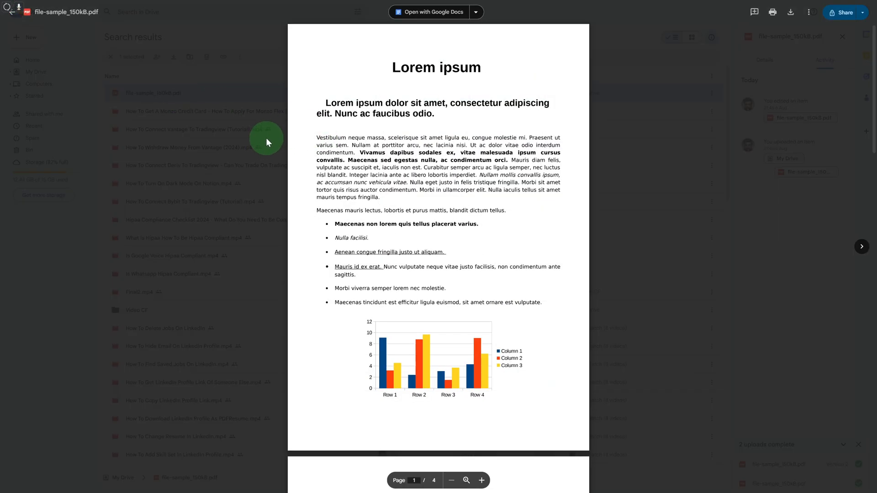
- Open DevTools (F12) beside the Drive PDF preview with all pages loaded
key(F12)
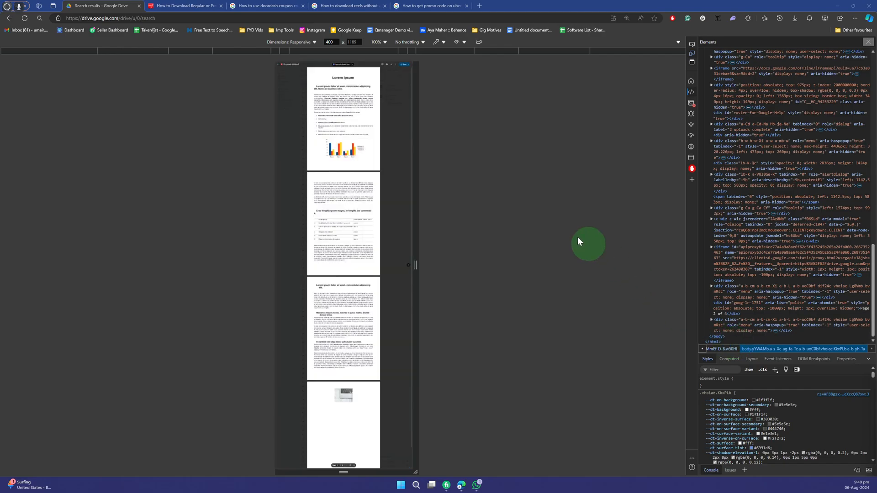
click(180, 5)
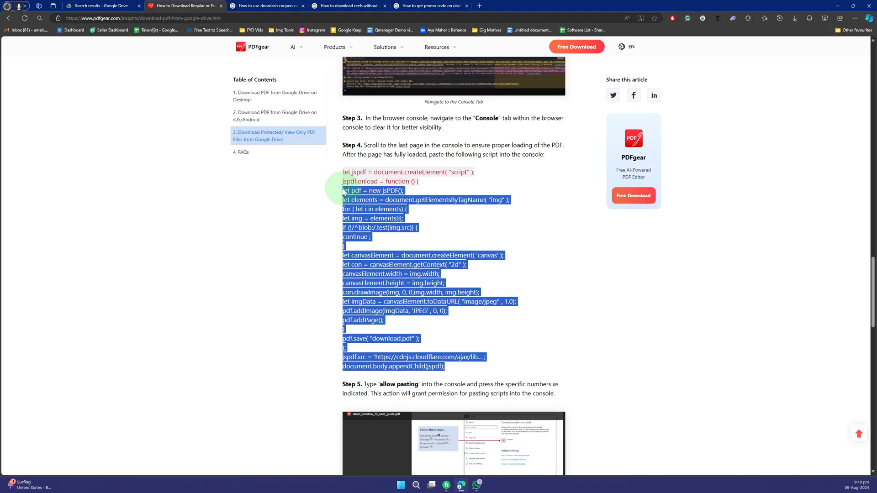
- Copy the PDFgear guide's console script for view-only PDFs and return to the Drive preview
click(100, 6)
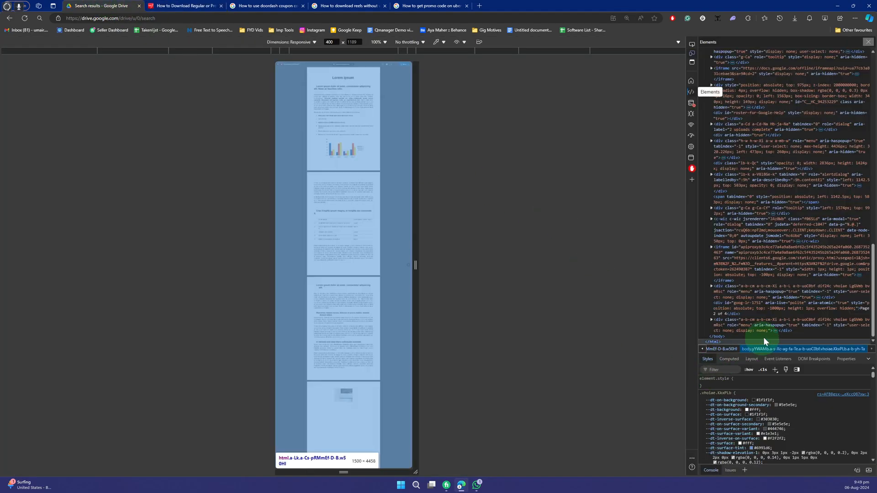
click(185, 5)
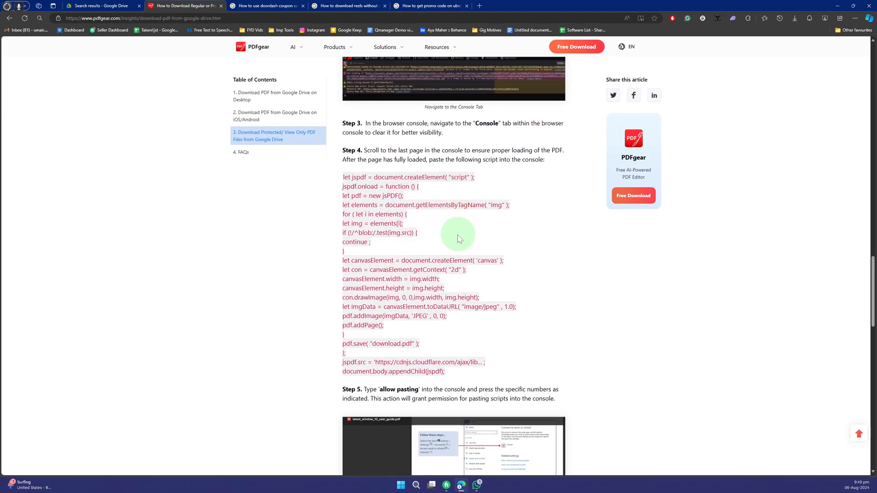
click(101, 6)
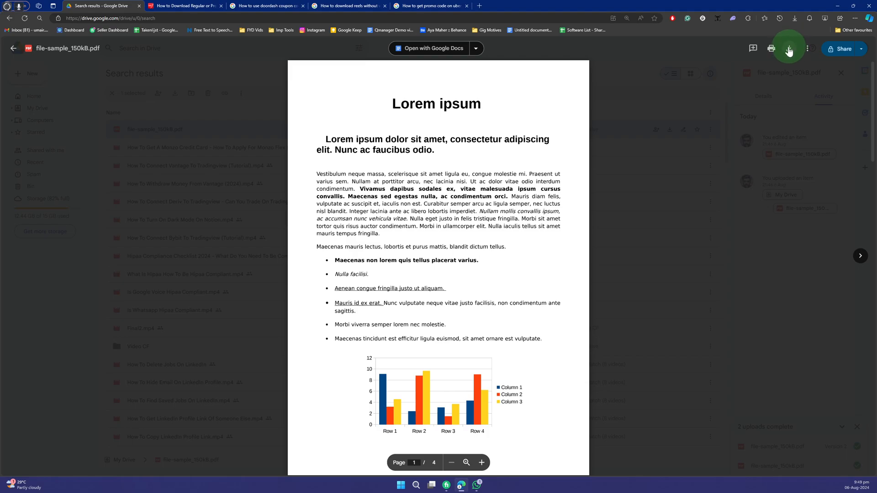
- Download file-sample_150kB.pdf and open the saved copy from the Downloads flyout
click(788, 47)
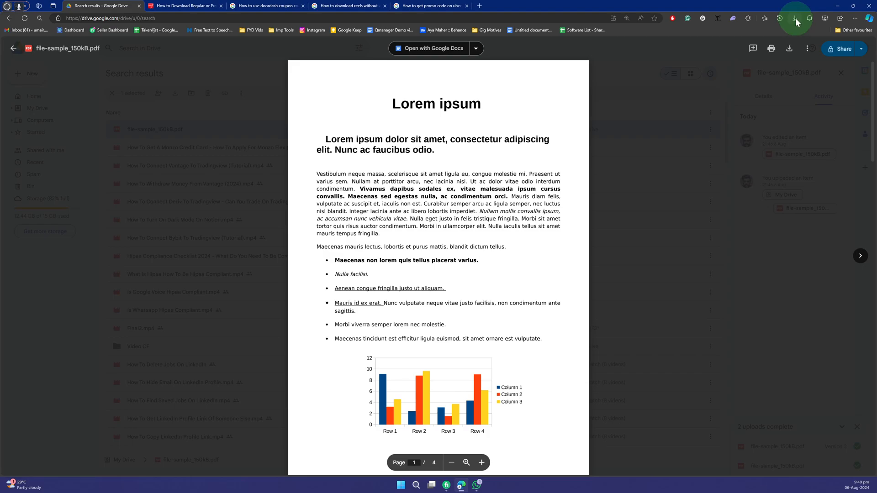
click(793, 19)
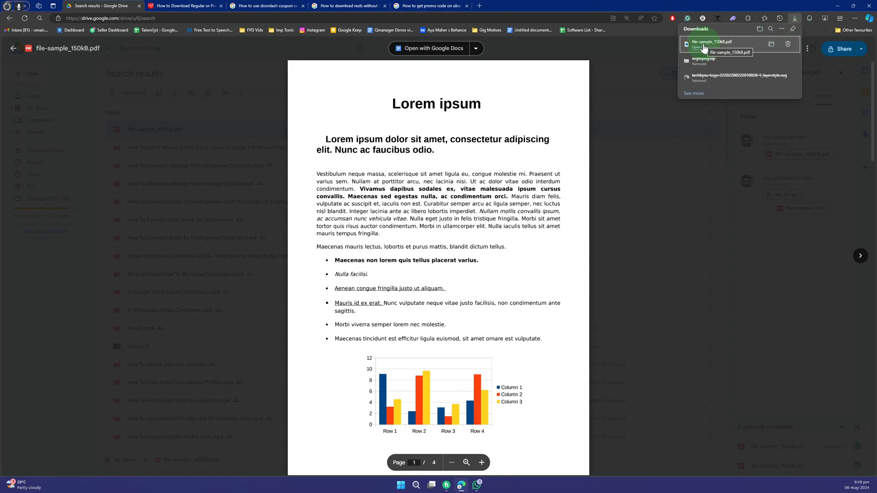
click(713, 41)
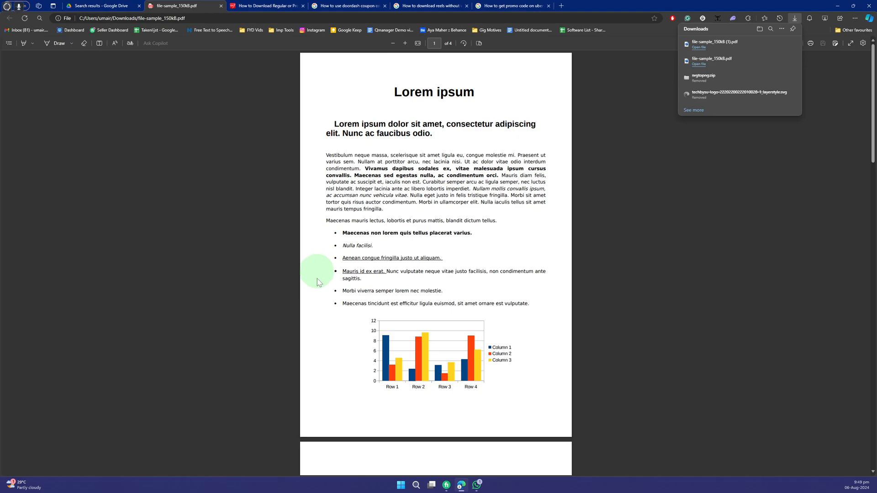
- Dismiss the Downloads flyout so the four-page PDF shows unobstructed
click(636, 327)
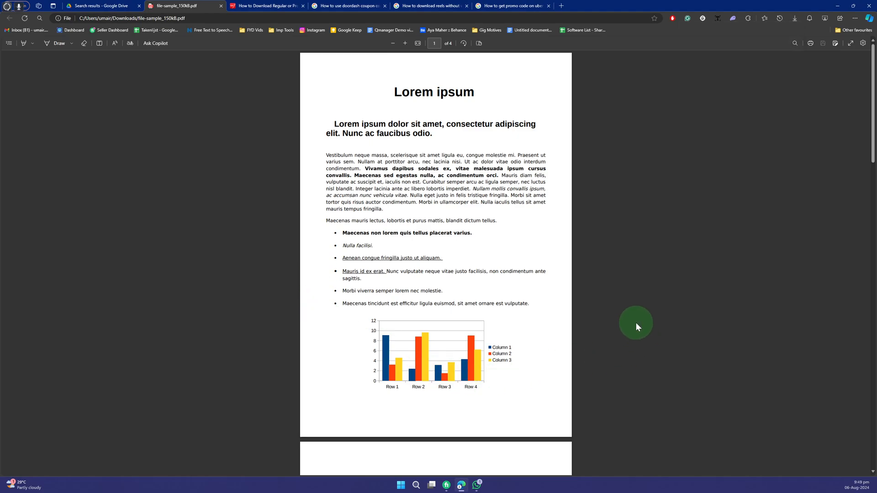
mouse_move(235, 154)
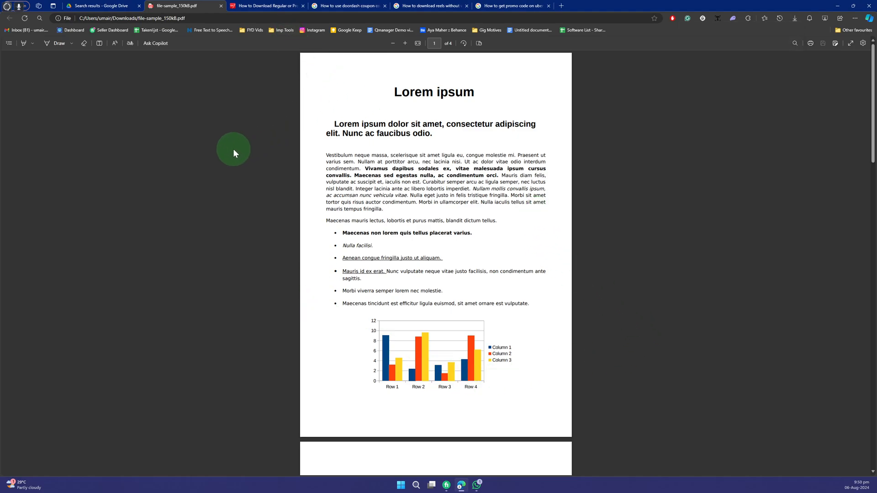